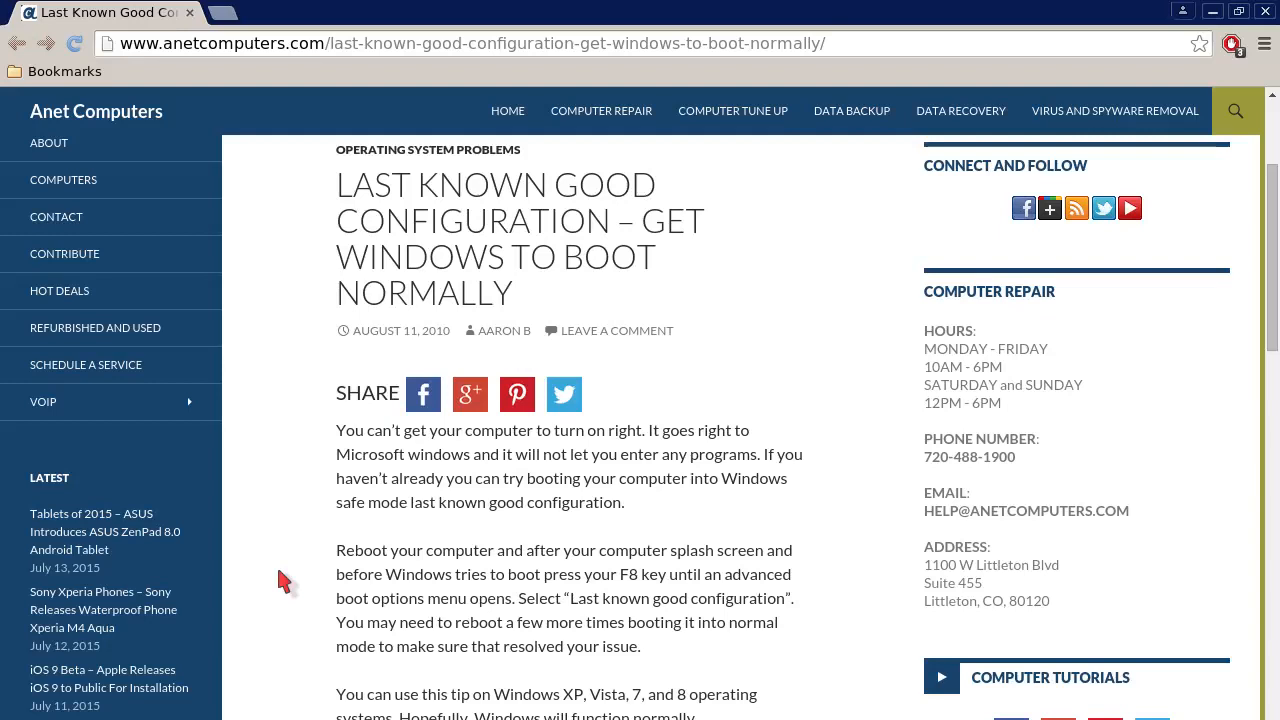
scroll(down, 3)
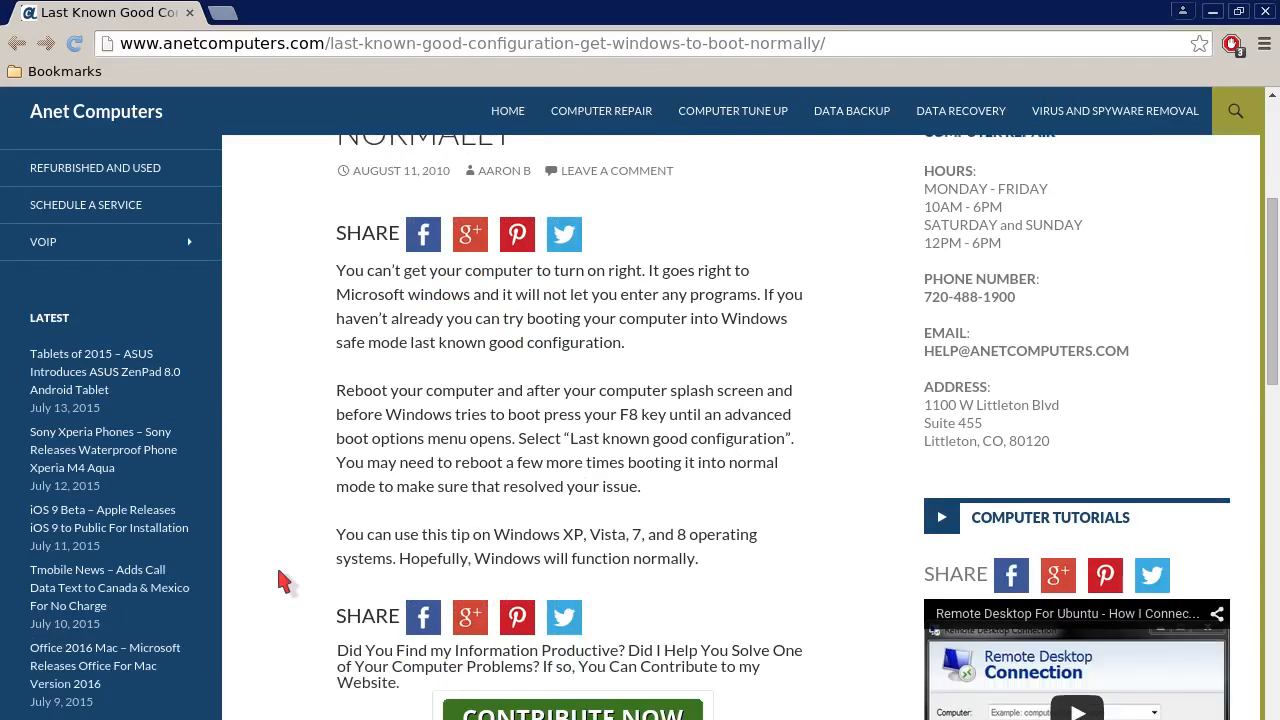
scroll(down, 3)
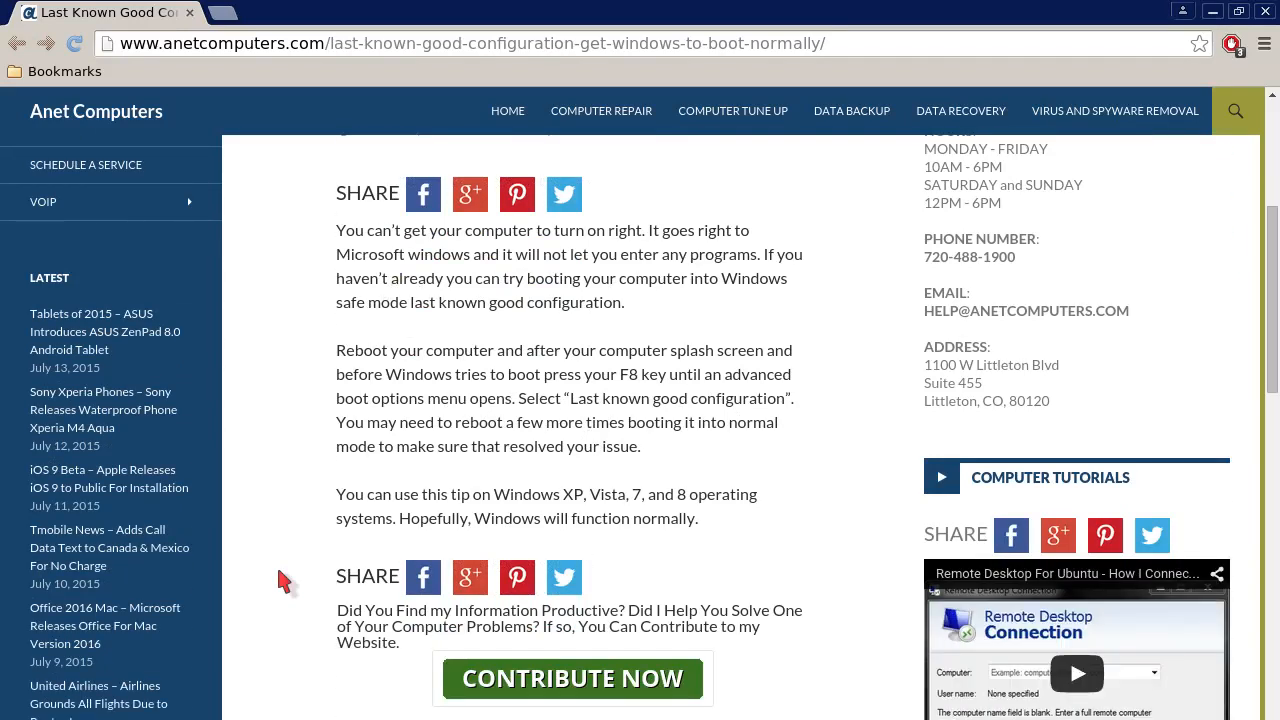
scroll(down, 3)
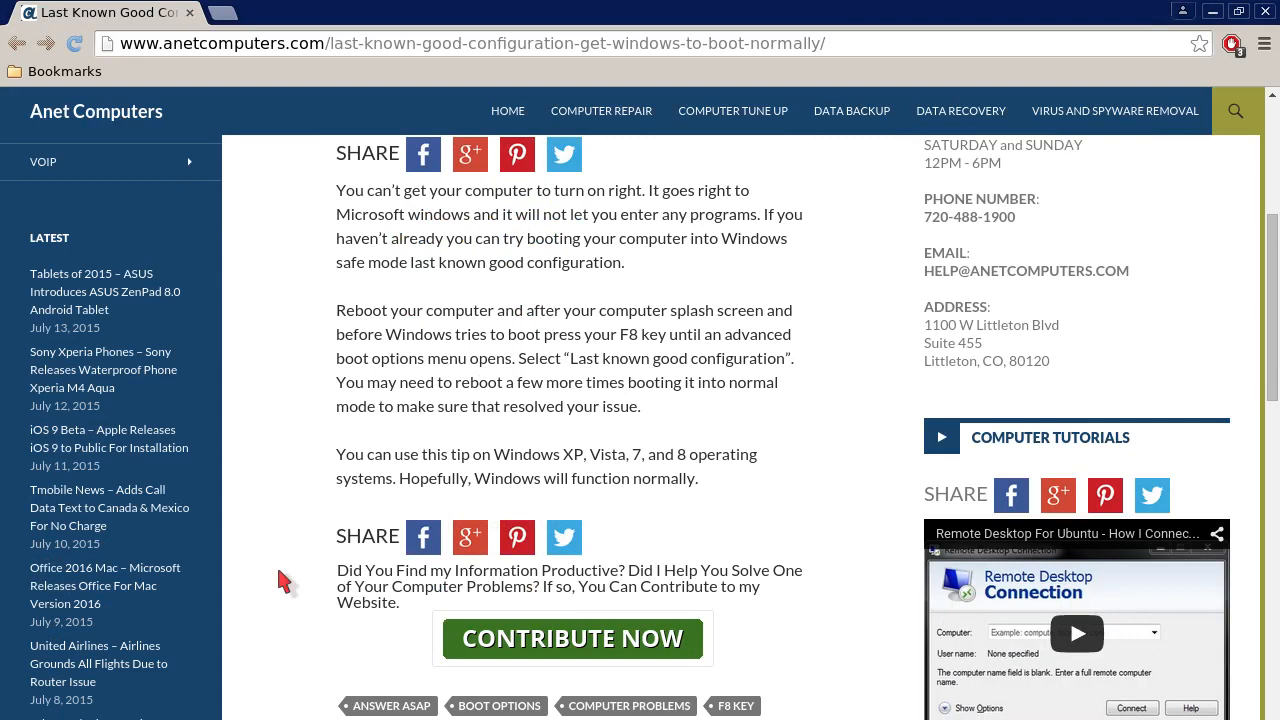
scroll(down, 3)
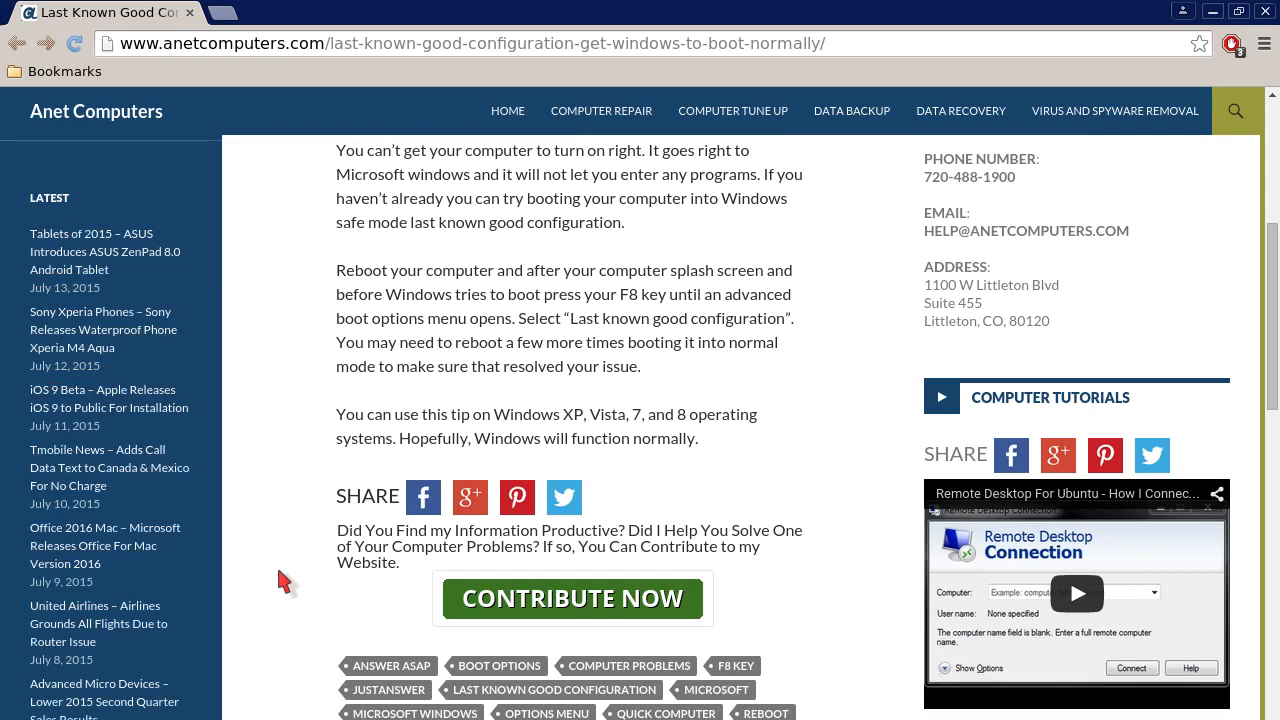
scroll(down, 3)
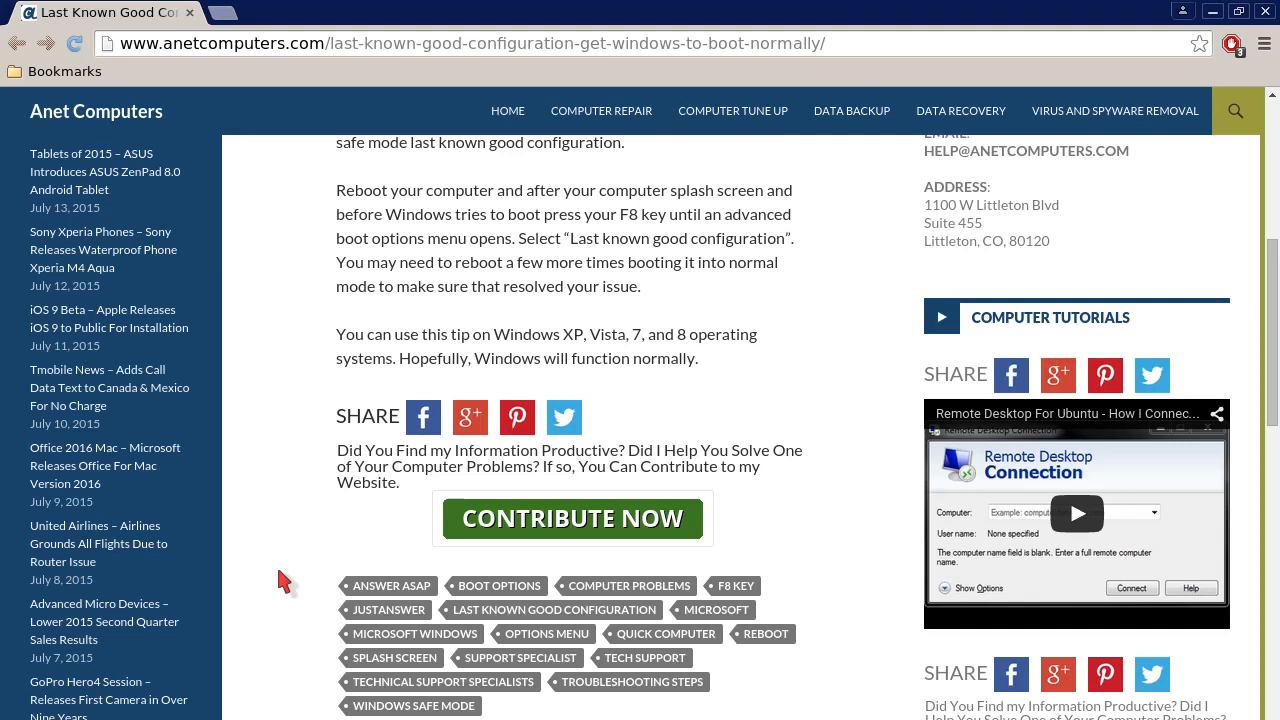
scroll(down, 3)
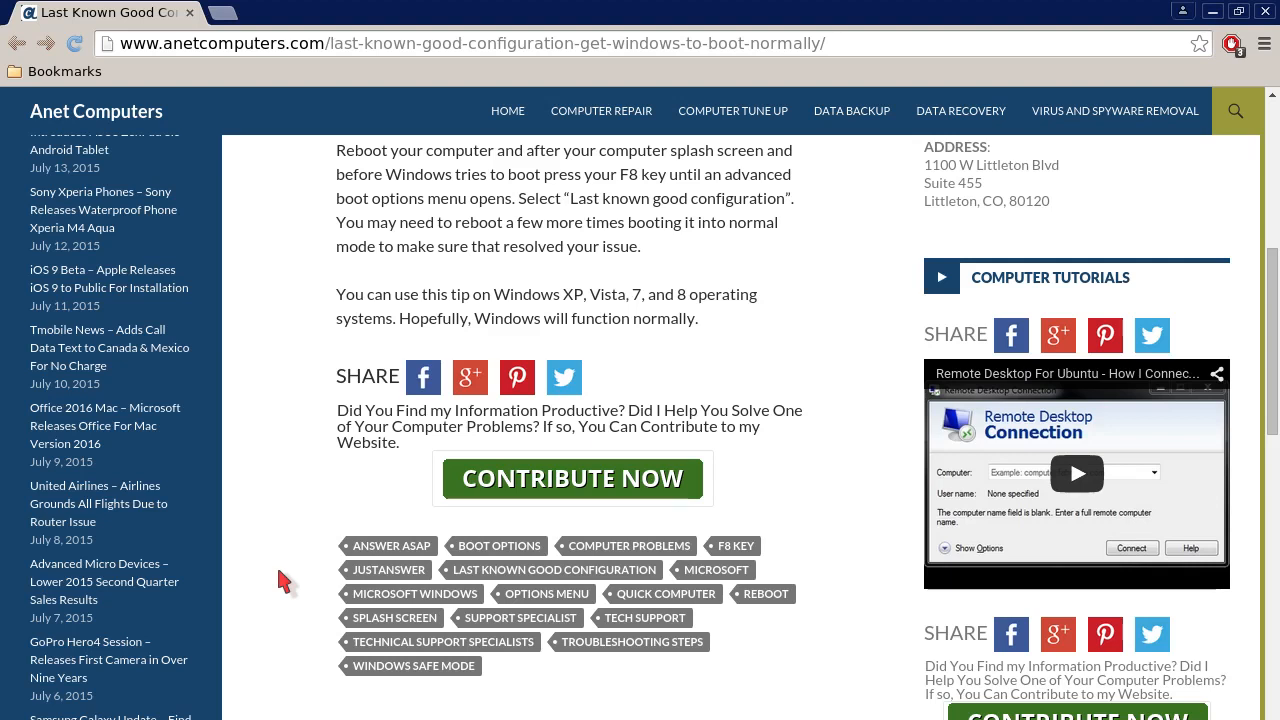
scroll(down, 3)
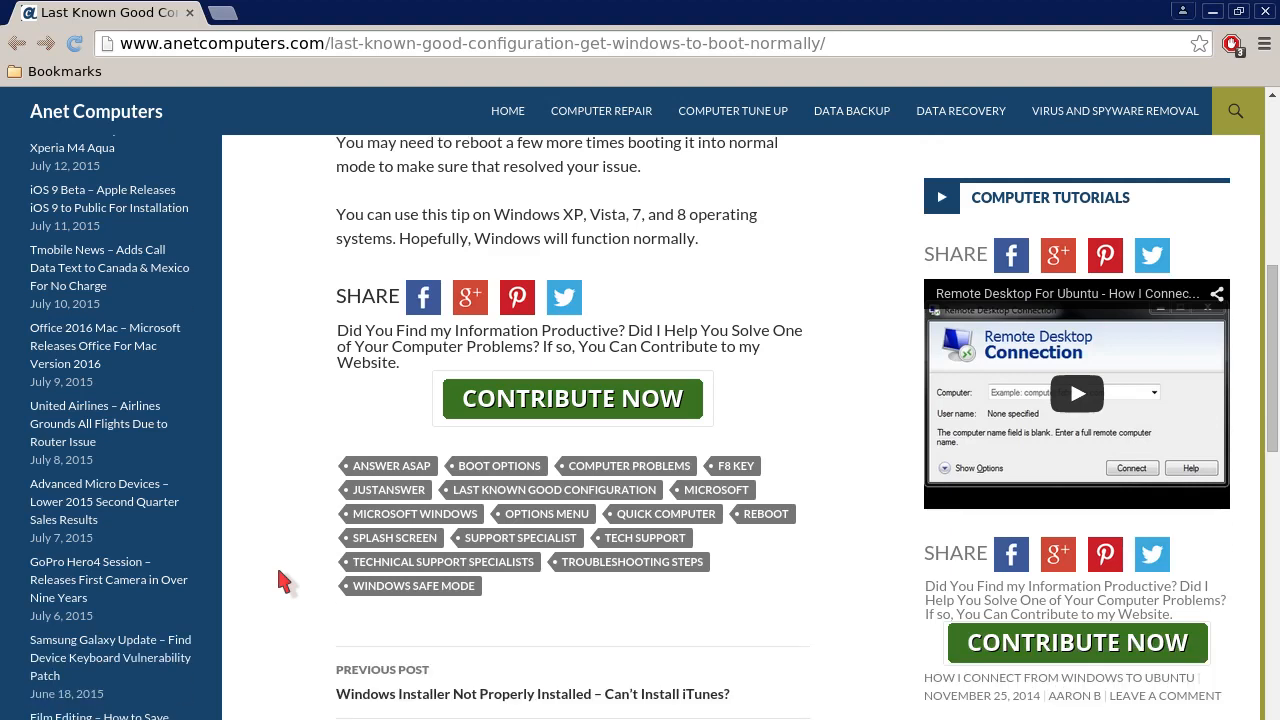
scroll(down, 3)
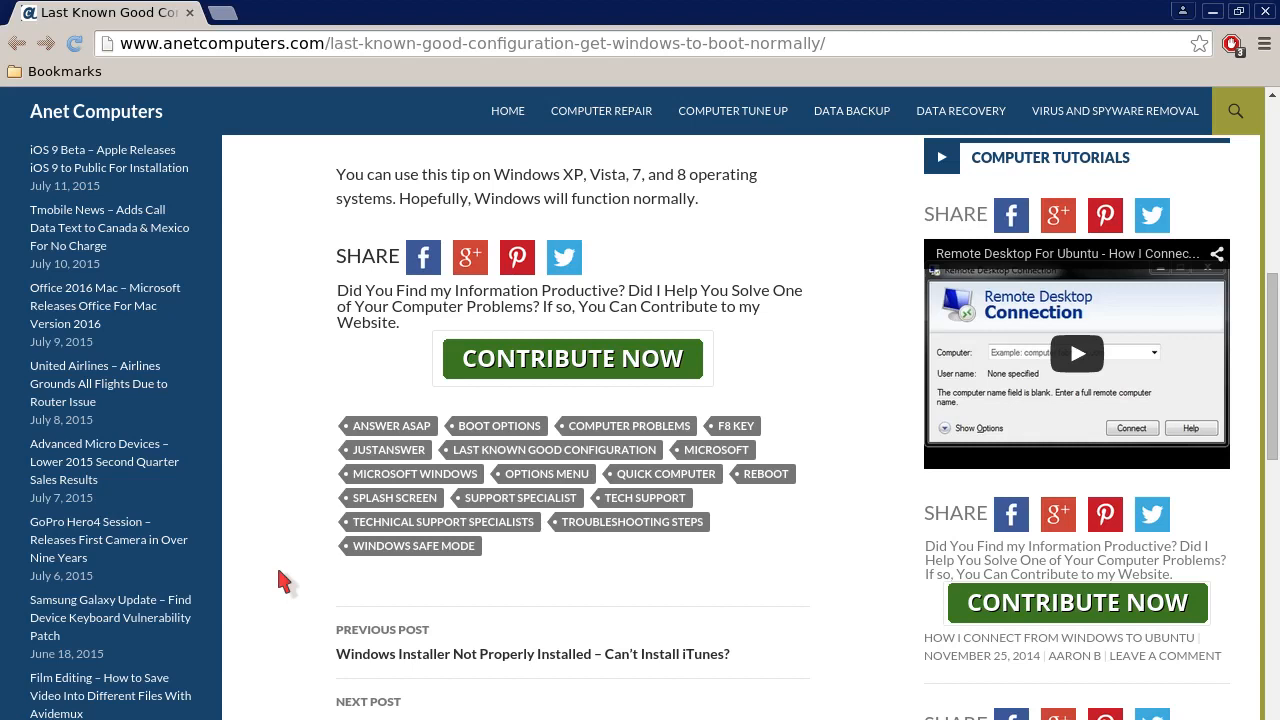
scroll(up, 3)
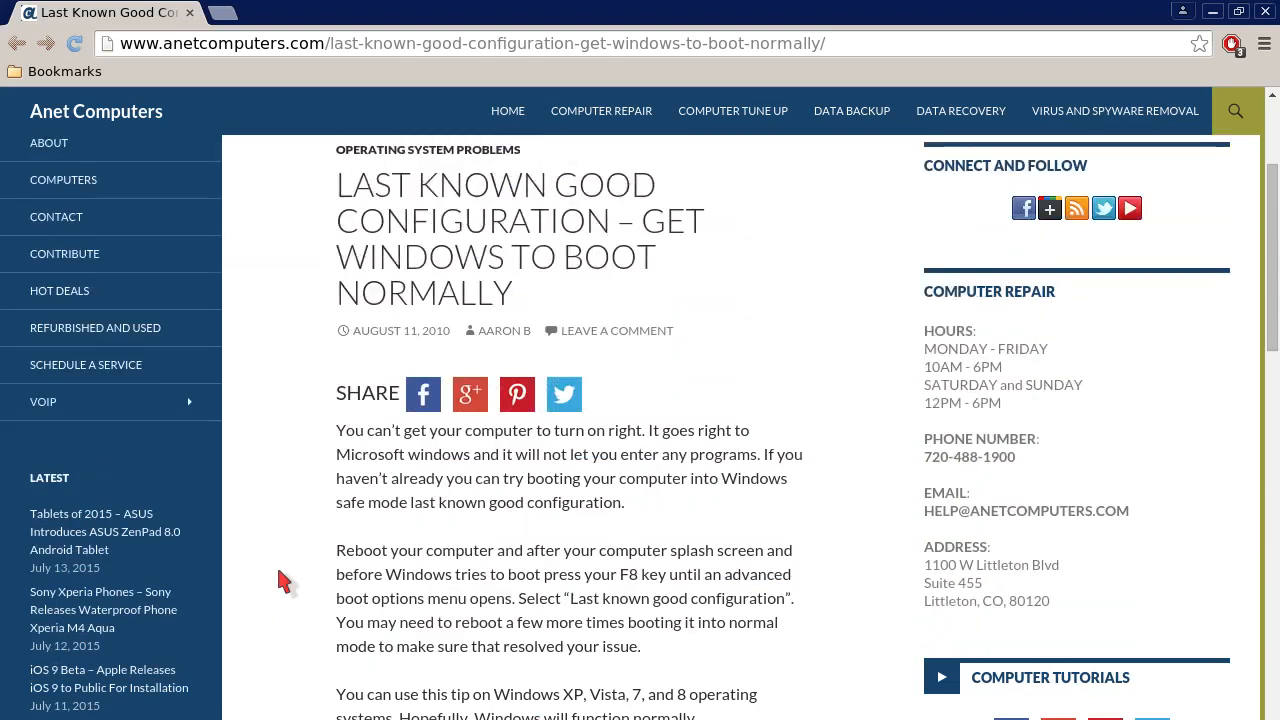